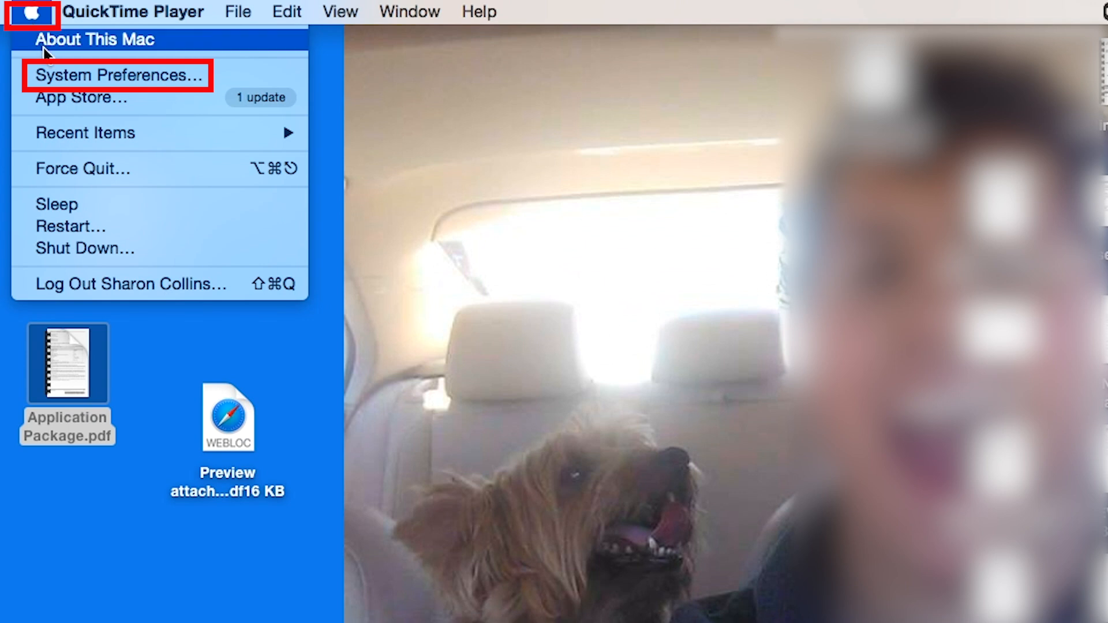
- Mirror the Mac to the Apple TV by choosing it as AirPlay Display and confirming its AirPlay code
left_click(112, 76)
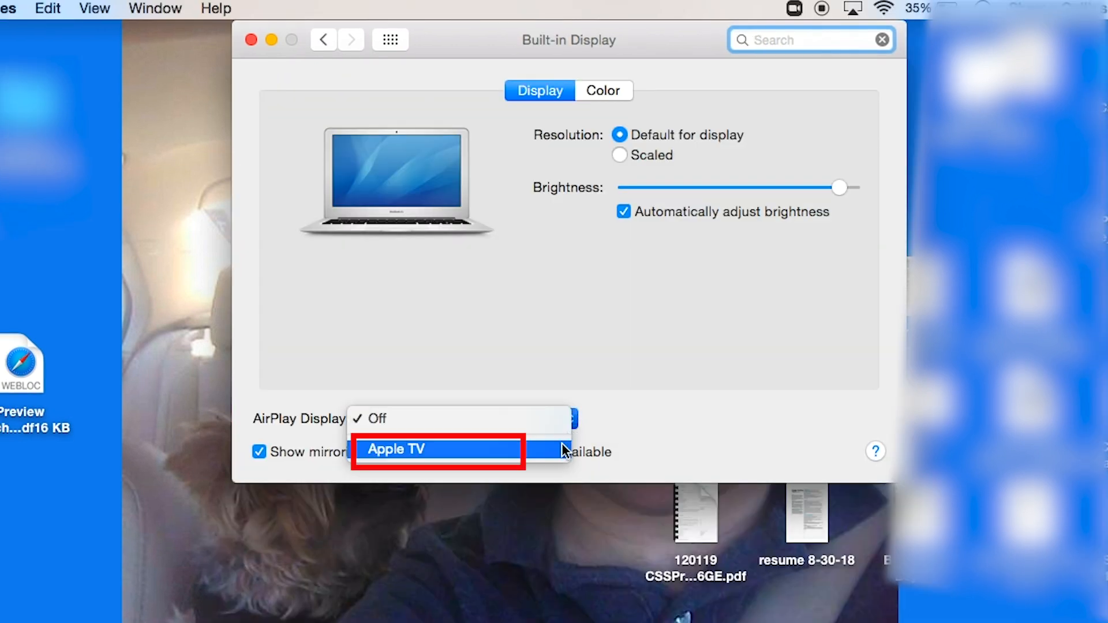
left_click(430, 449)
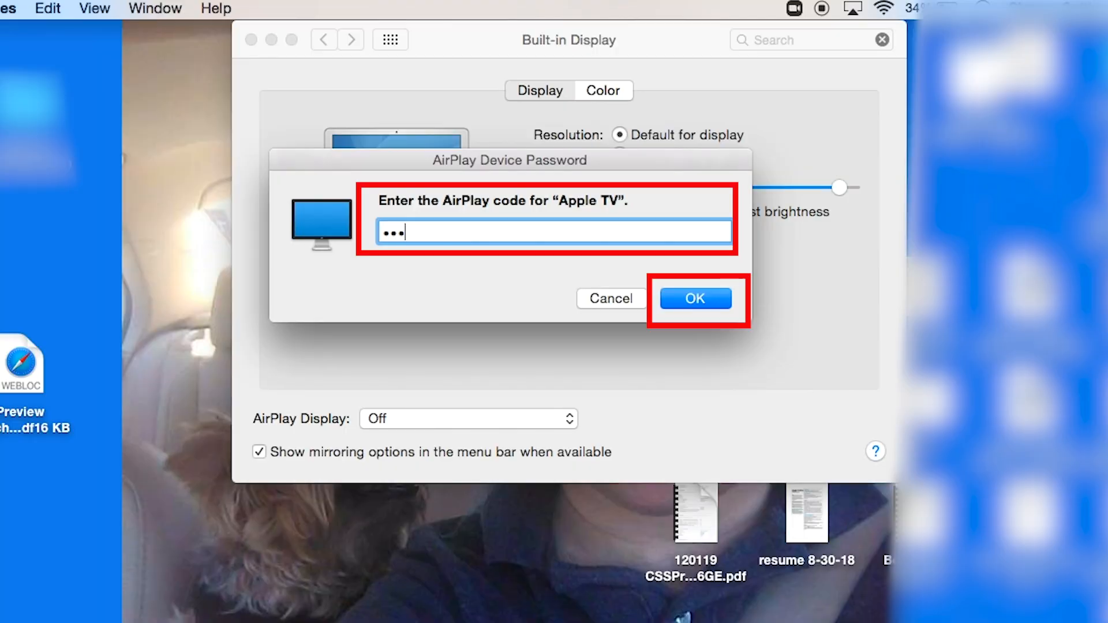
type("•")
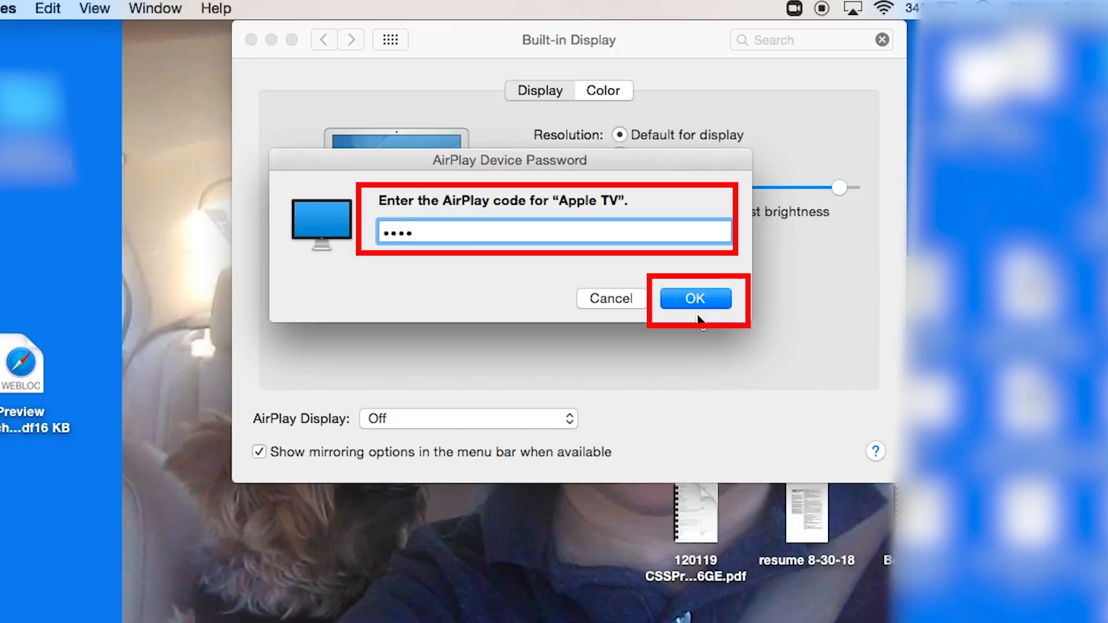
left_click(694, 297)
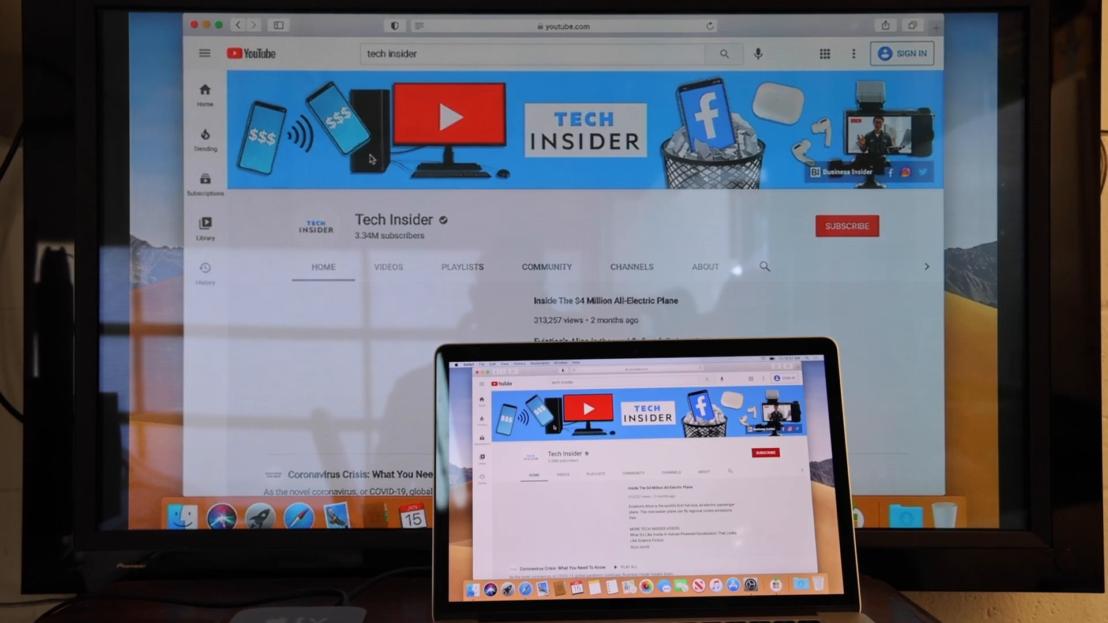